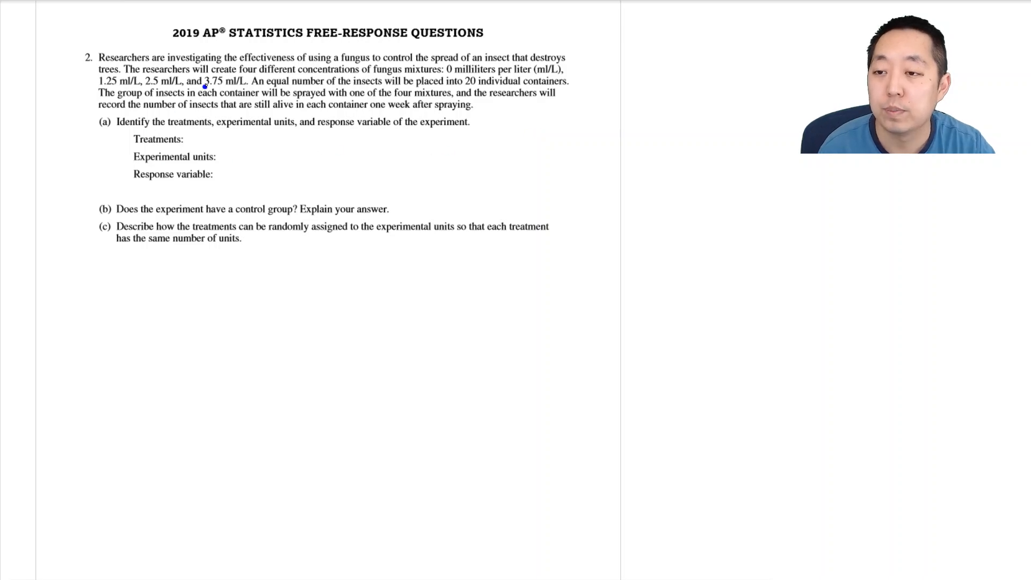
mouse_move(325, 70)
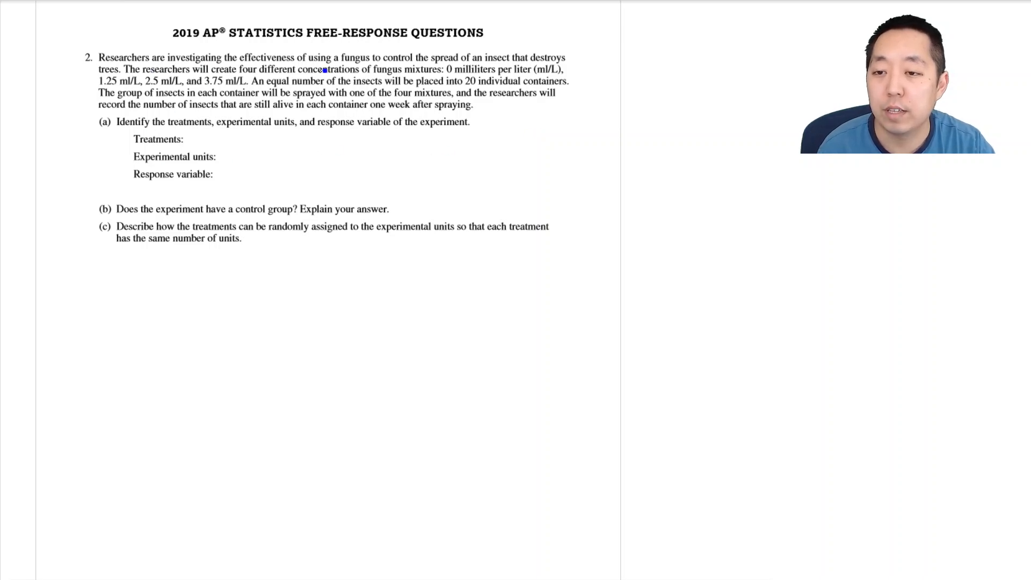
mouse_move(549, 67)
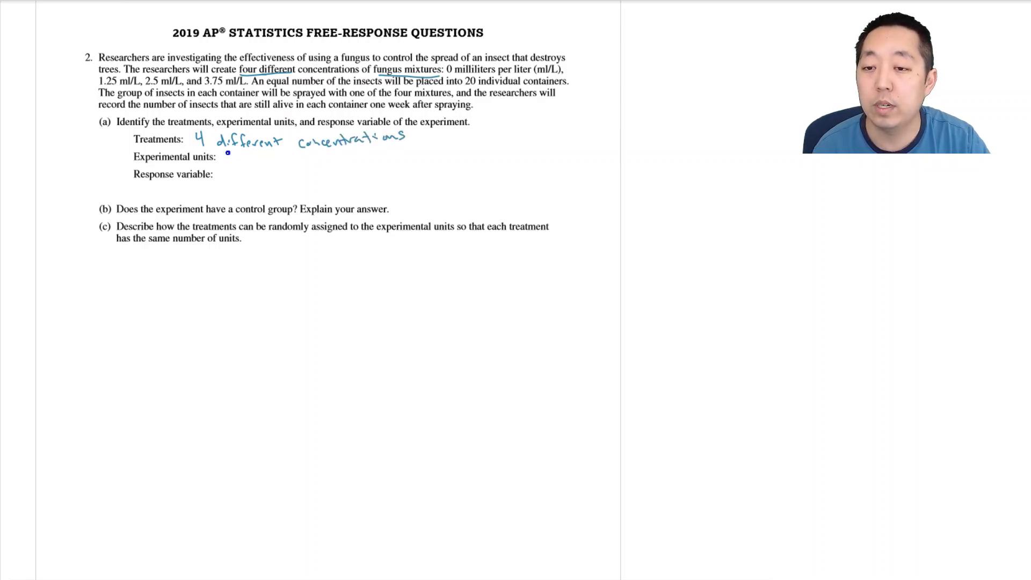
Handwrite '20 containers of insects' beside Experimental units.
type("20")
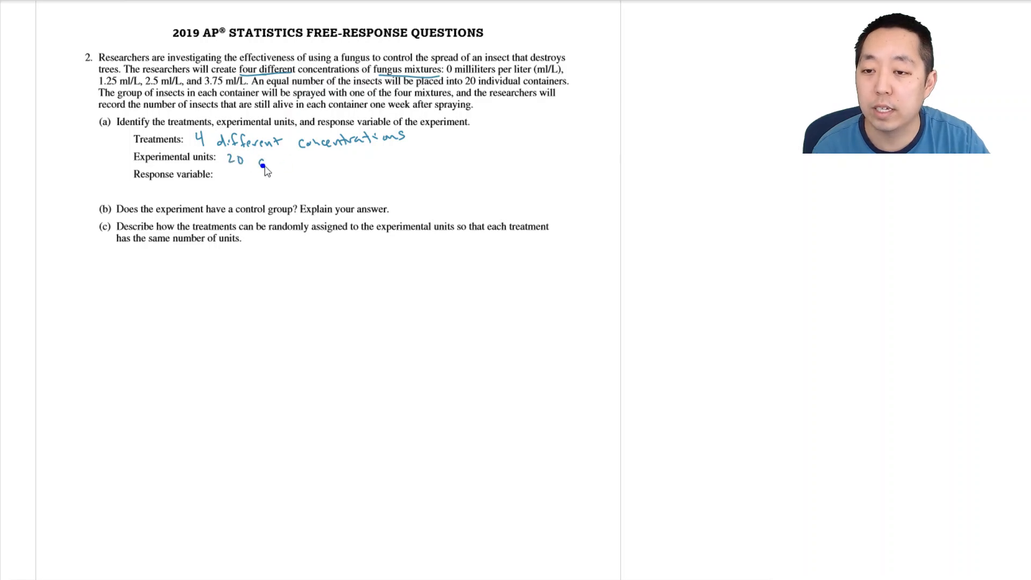
type("containers")
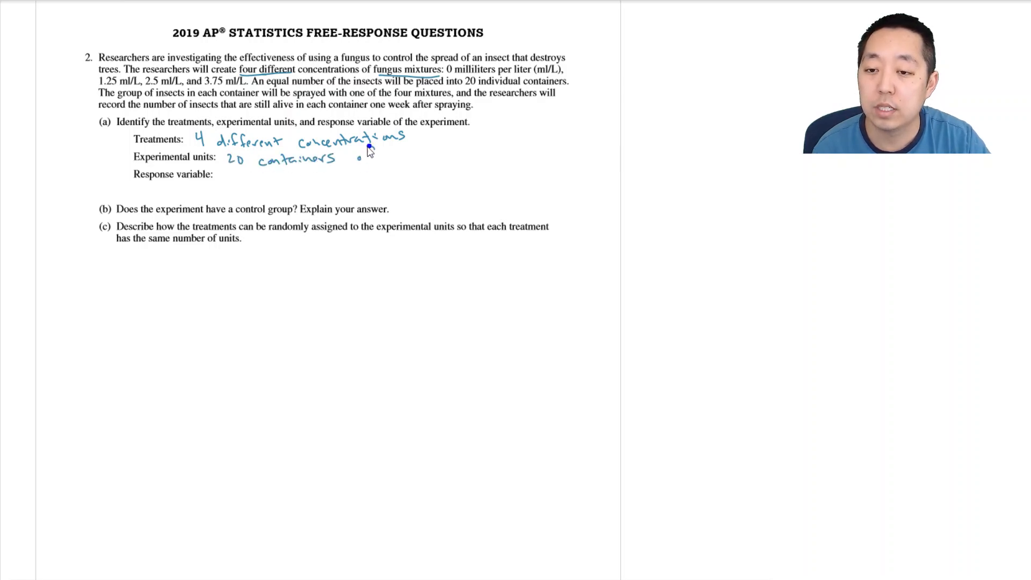
type("of insec")
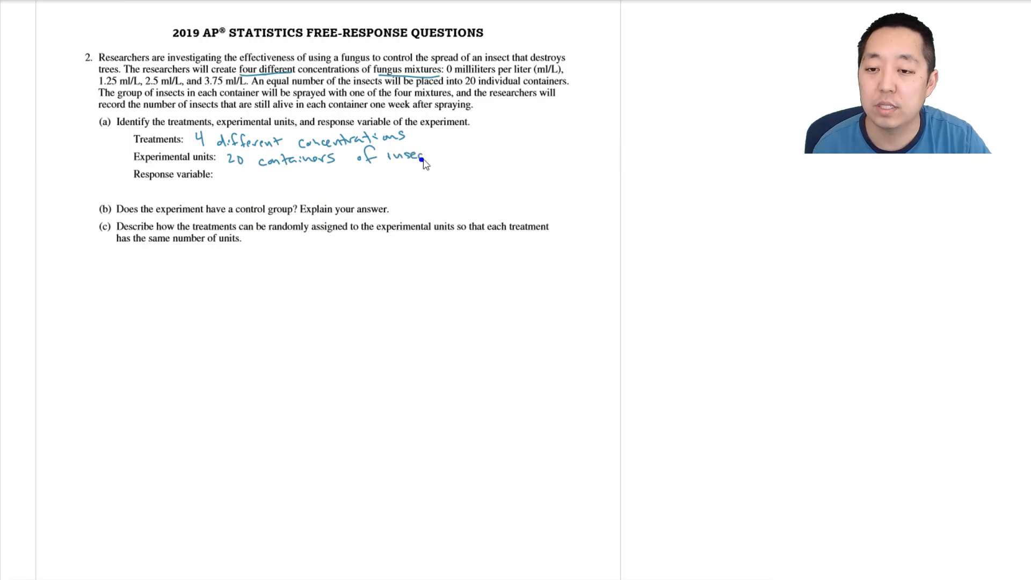
type("ts")
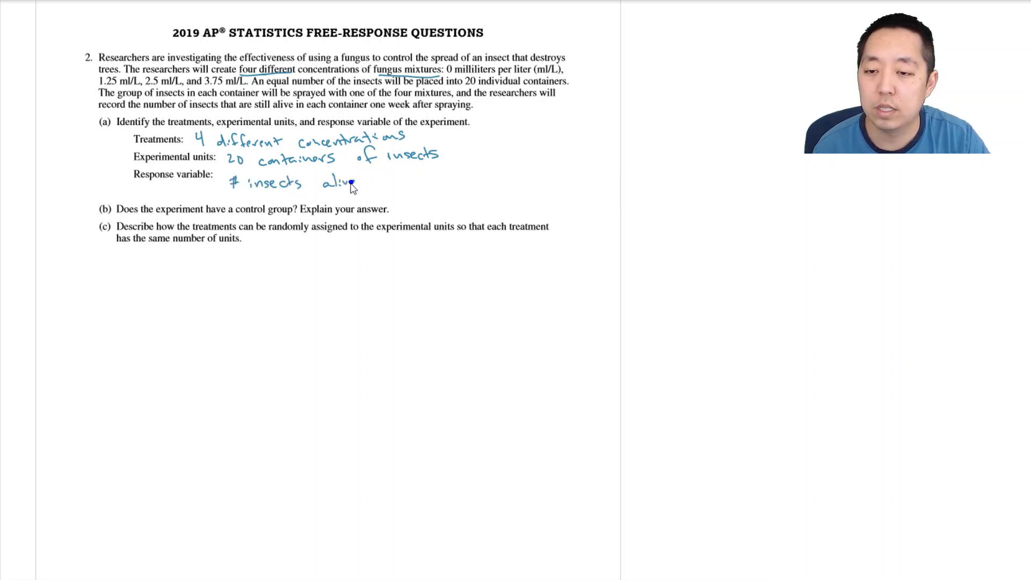
type("after 1 week")
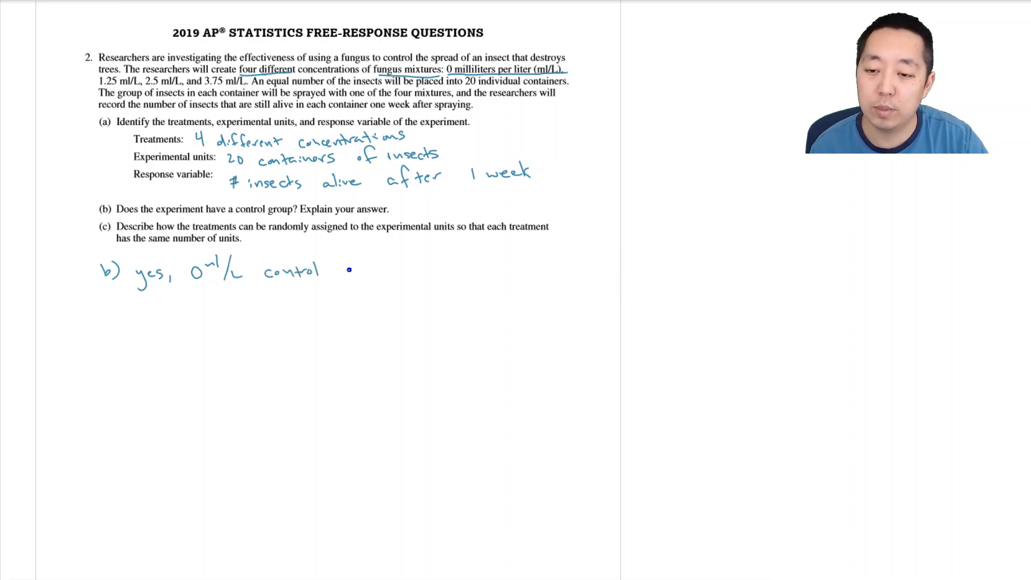
Write 'group' to finish the part (b) answer 'yes, 0 ml/L control group'.
type("group")
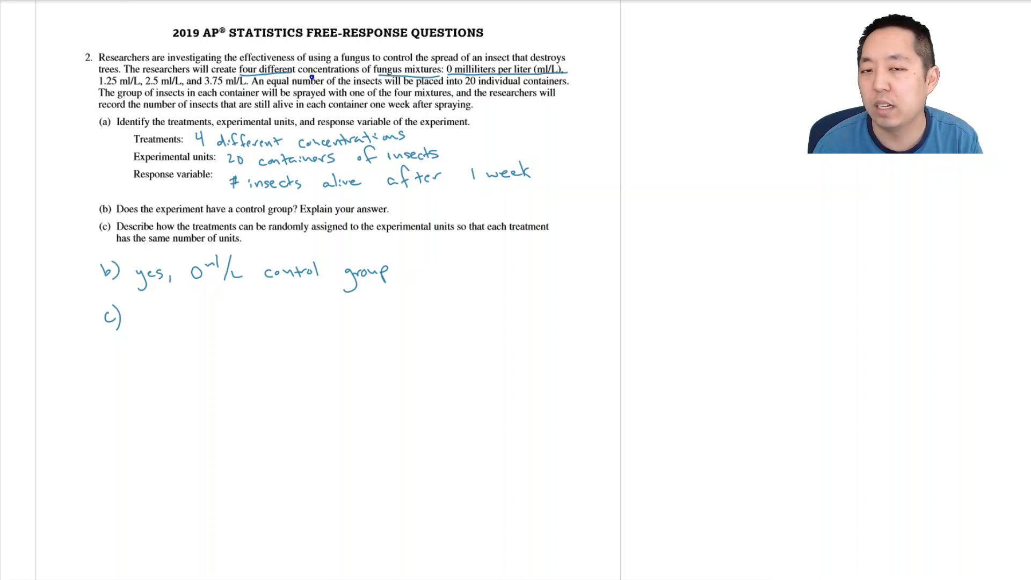
left_click(137, 319)
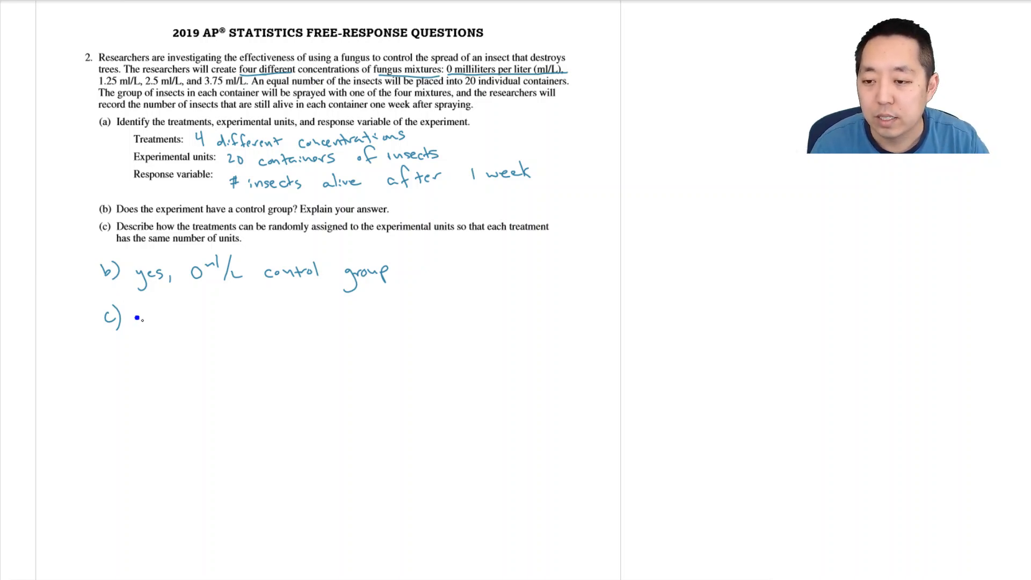
mouse_move(163, 507)
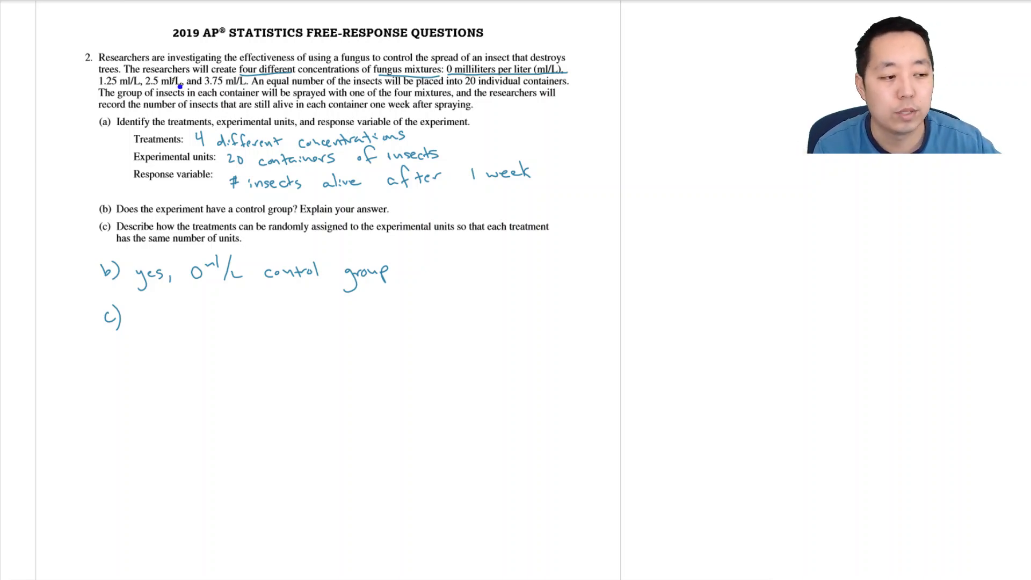
scroll("down", 3)
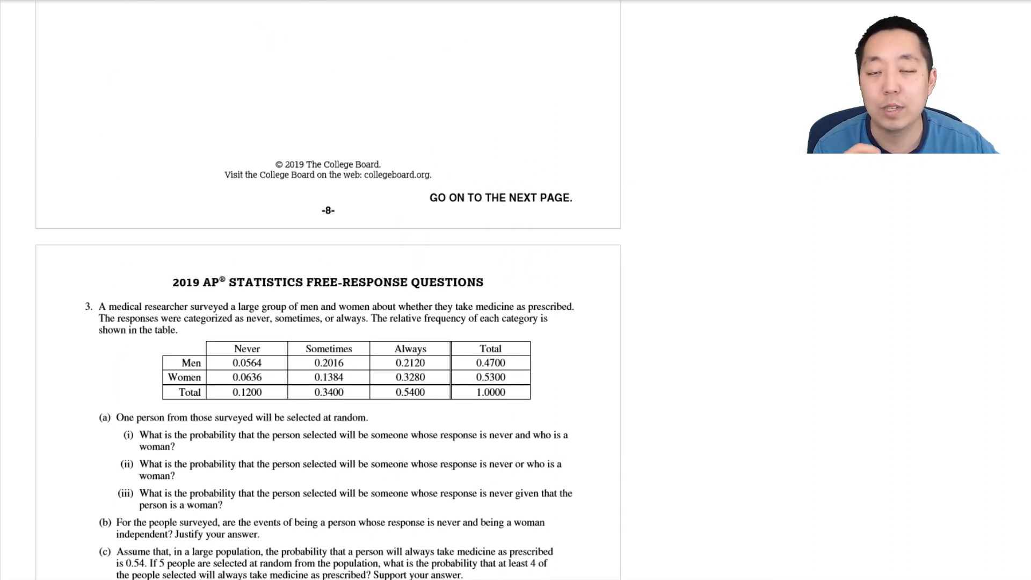
scroll("up", 3)
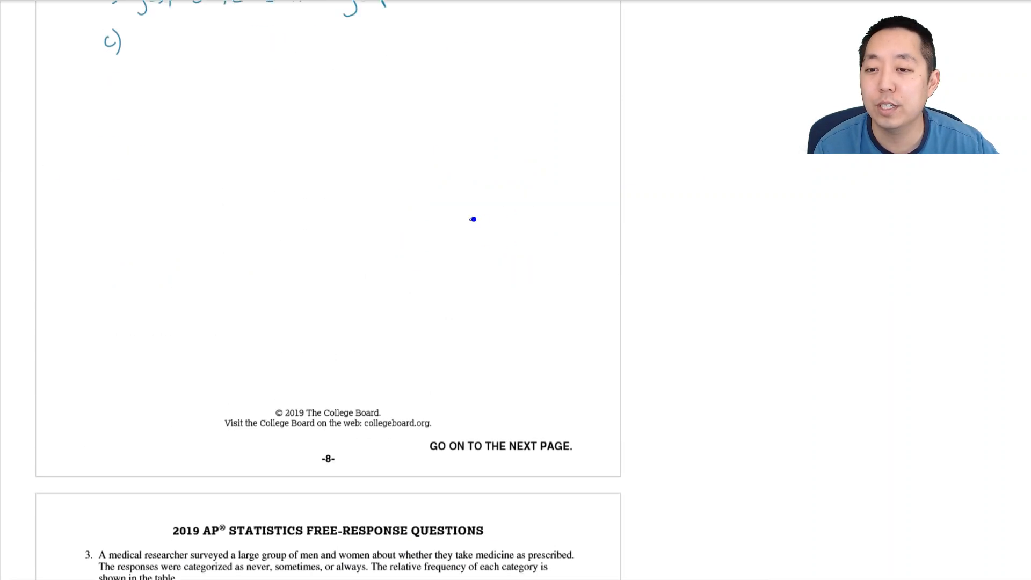
scroll("up", 3)
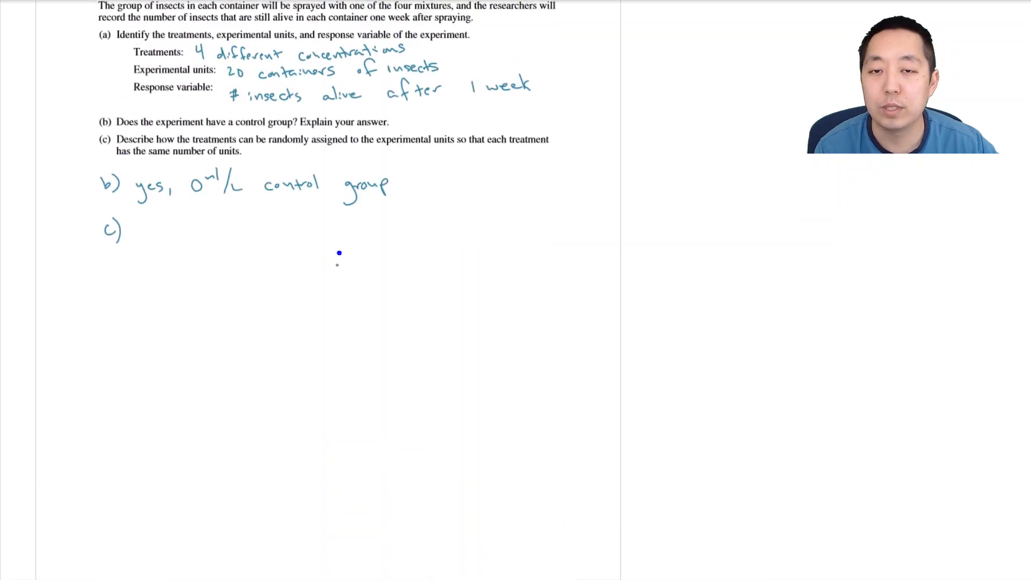